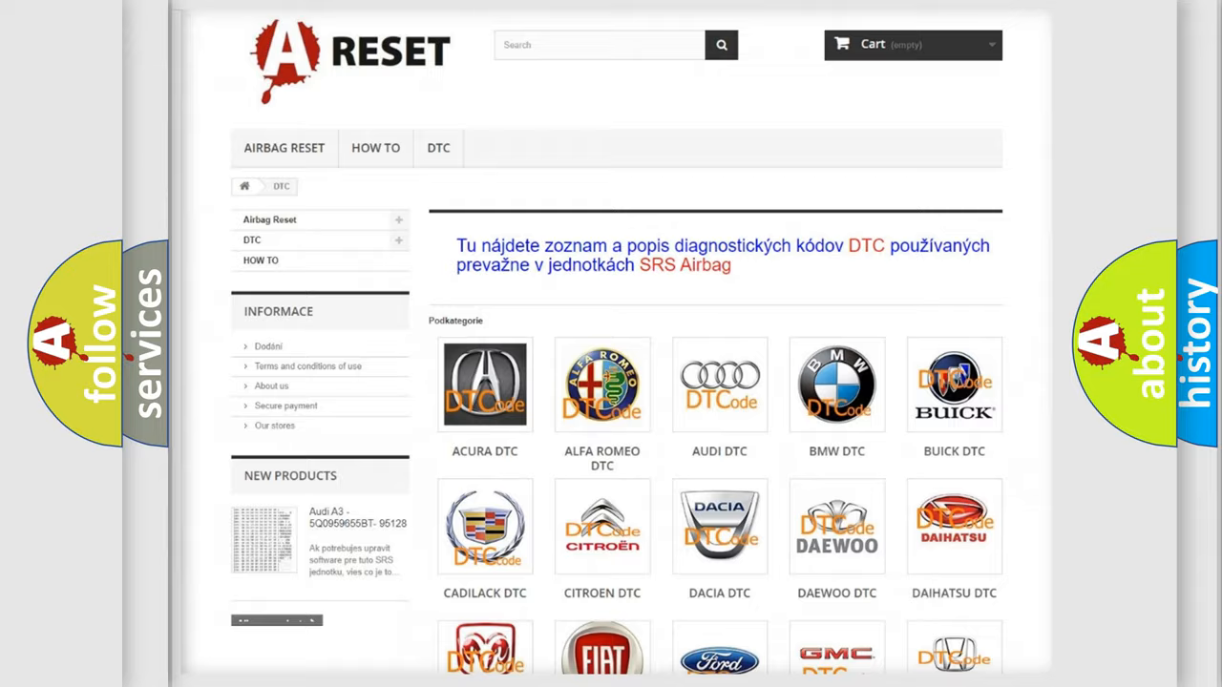
scroll("down", 3)
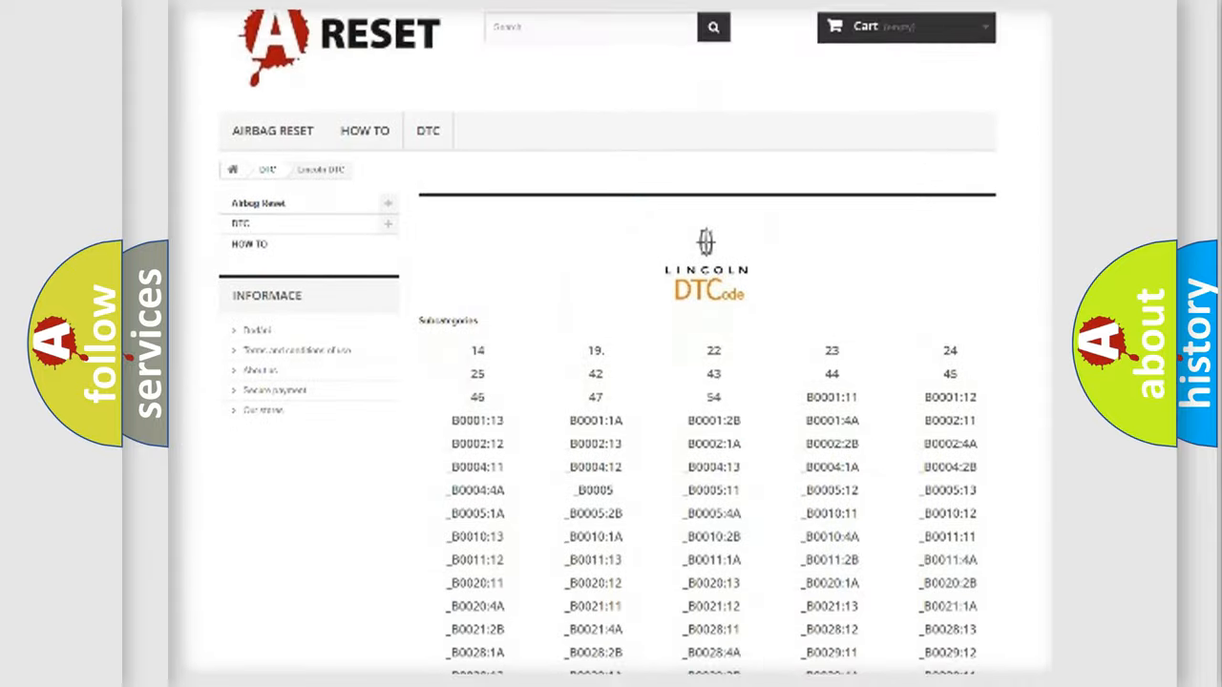
scroll("down", 3)
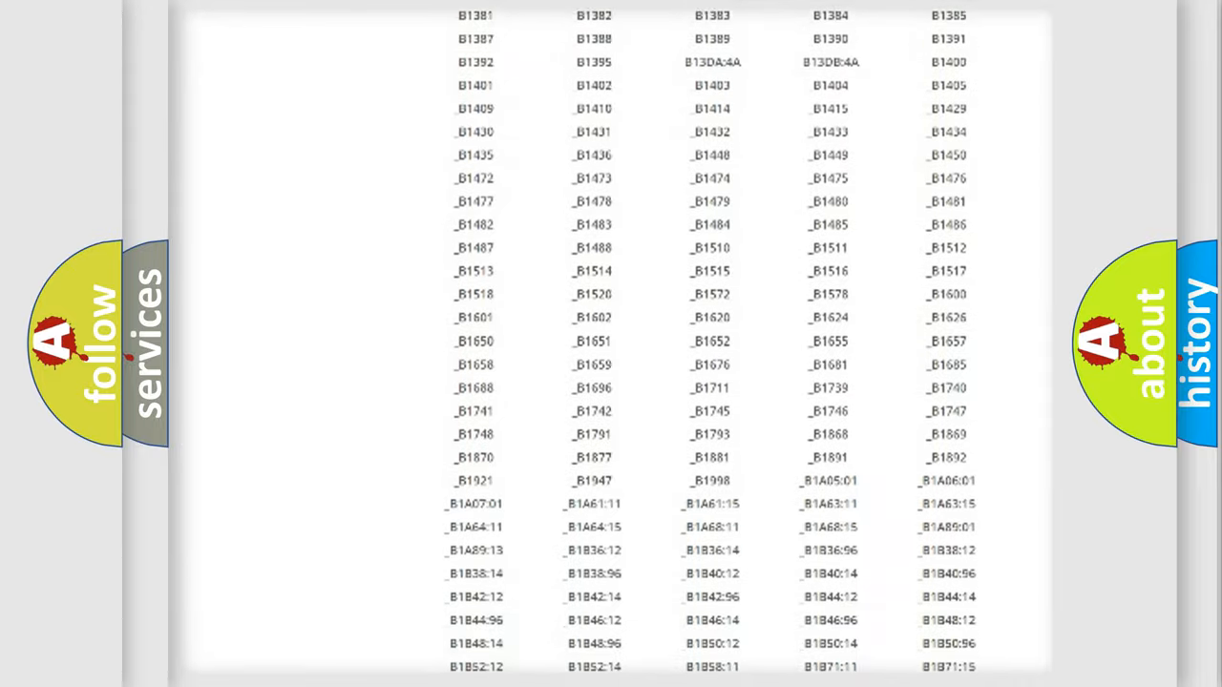